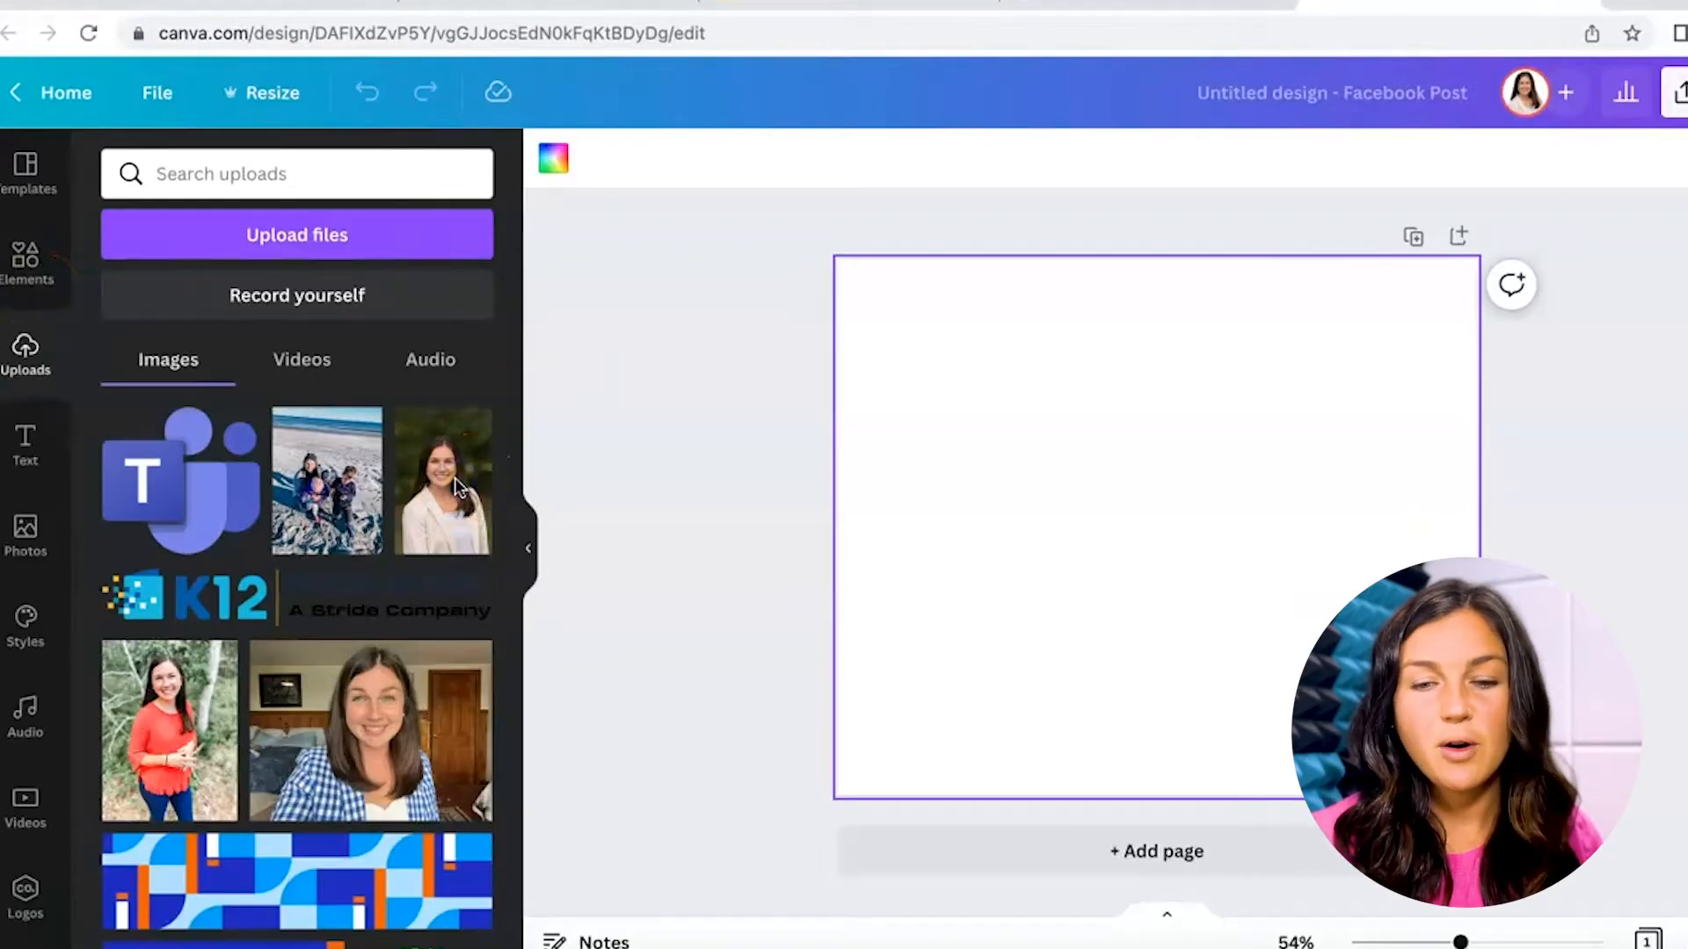
Add the uploaded portrait of the woman in the light blazer to the canvas.
{"action": "left_click", "coordinate": [440, 482]}
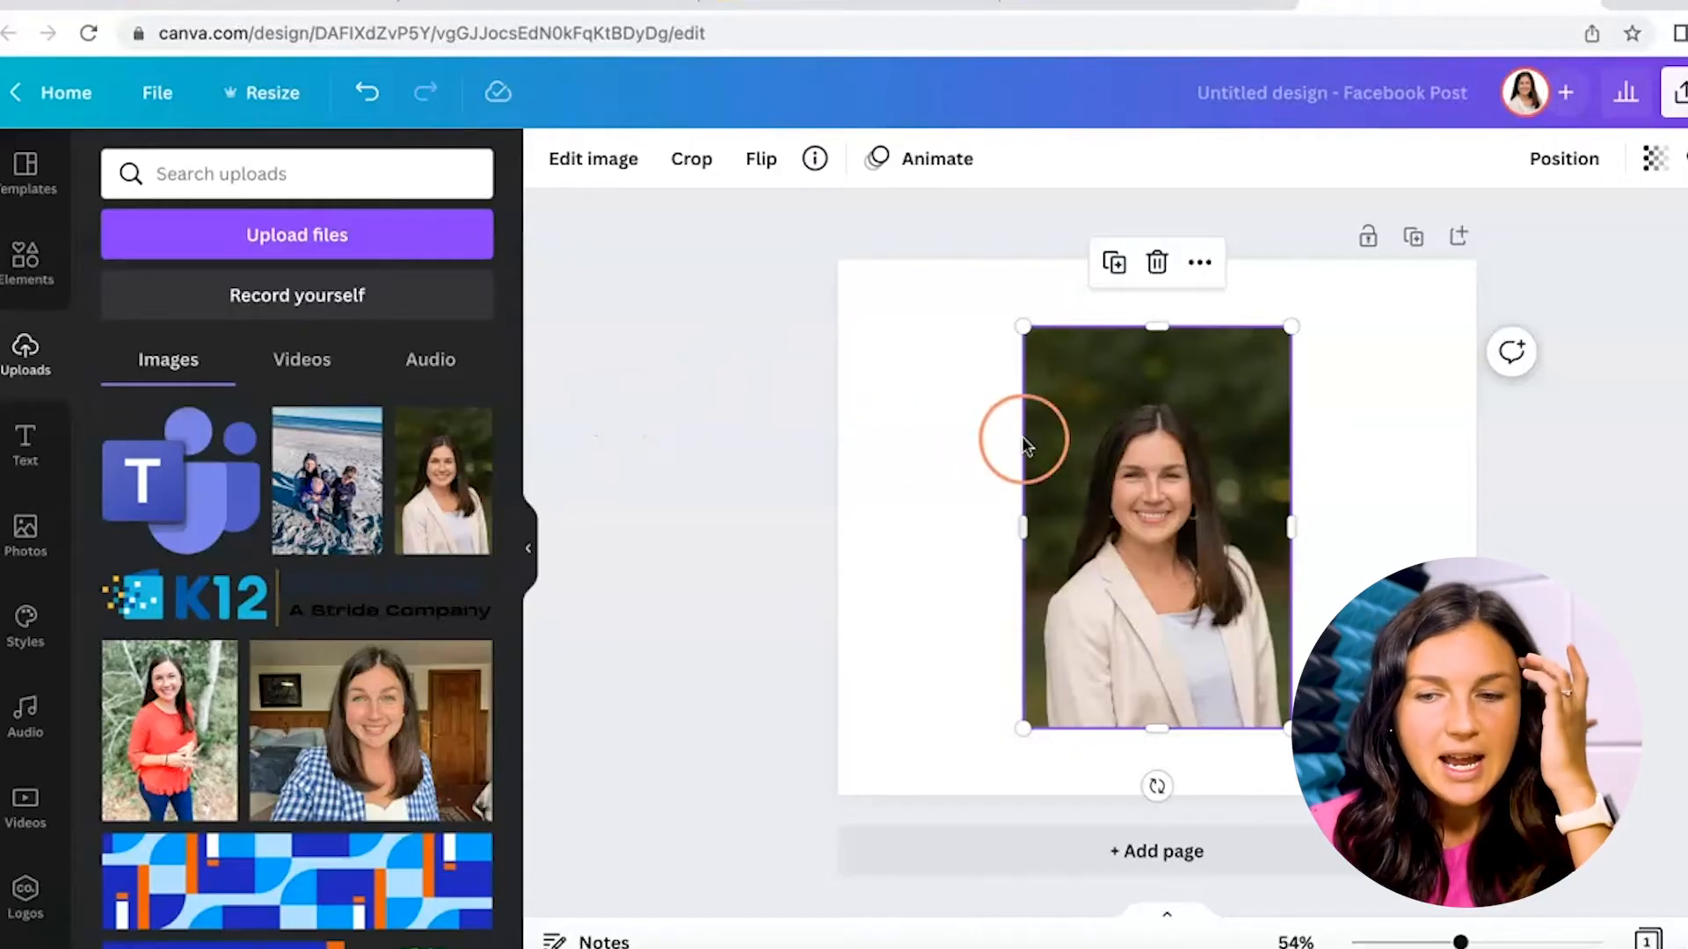
{"action": "mouse_move", "coordinate": [903, 409]}
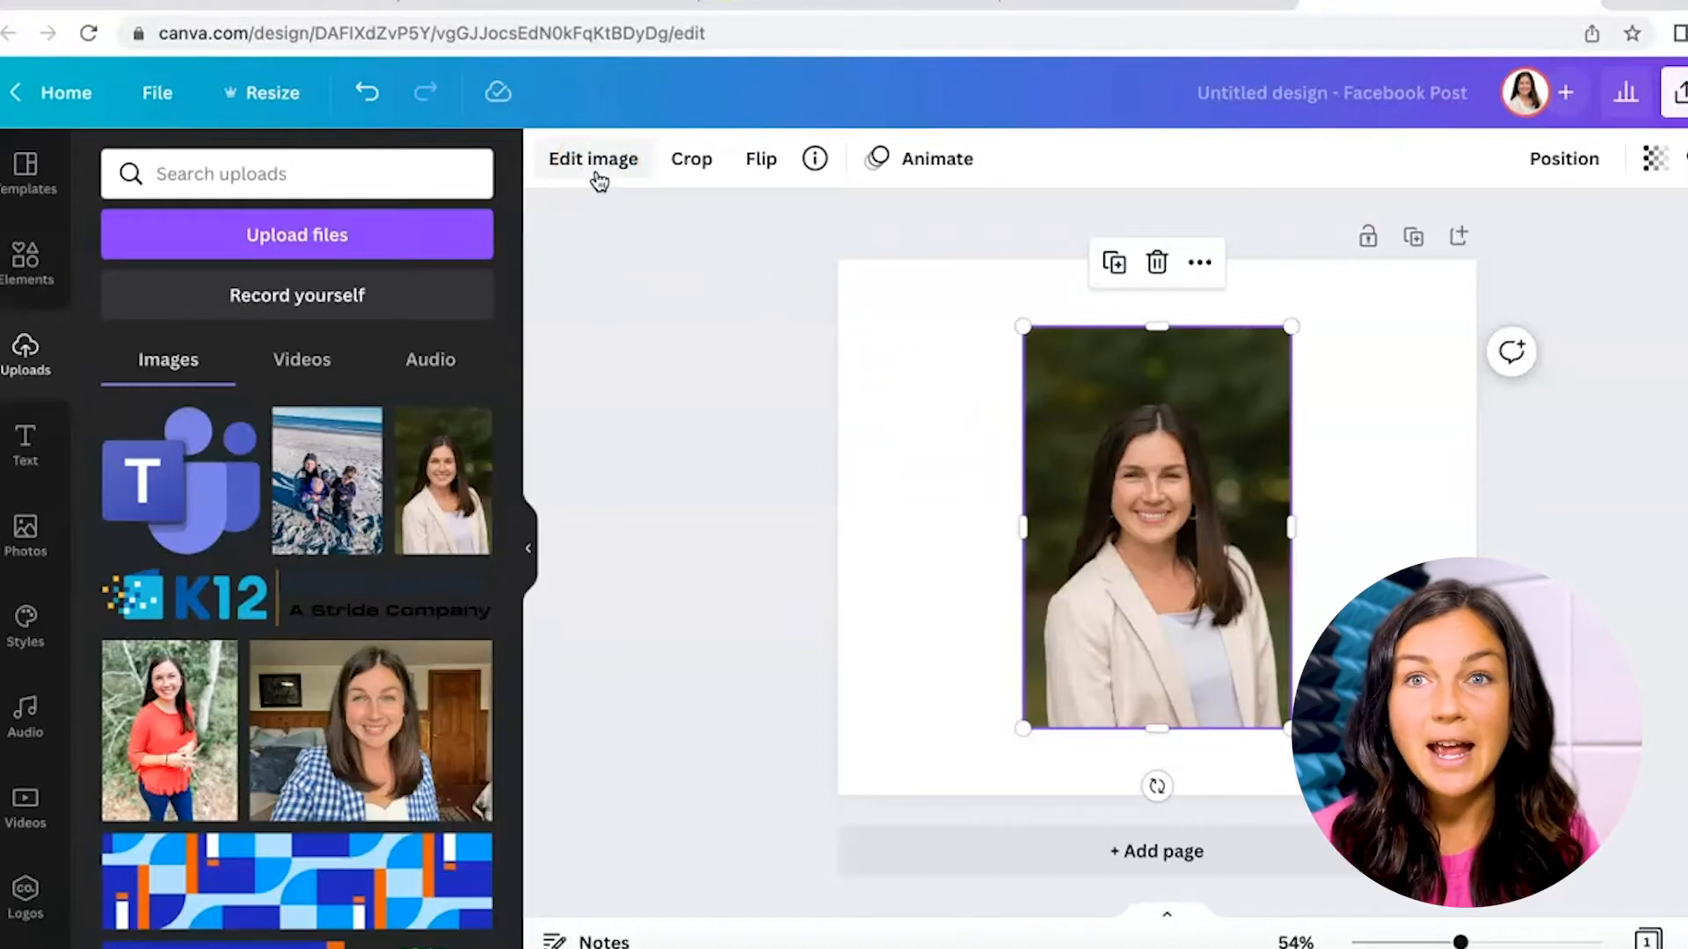
Bring up Edit image options for the selected portrait photo.
{"action": "left_click", "coordinate": [592, 158]}
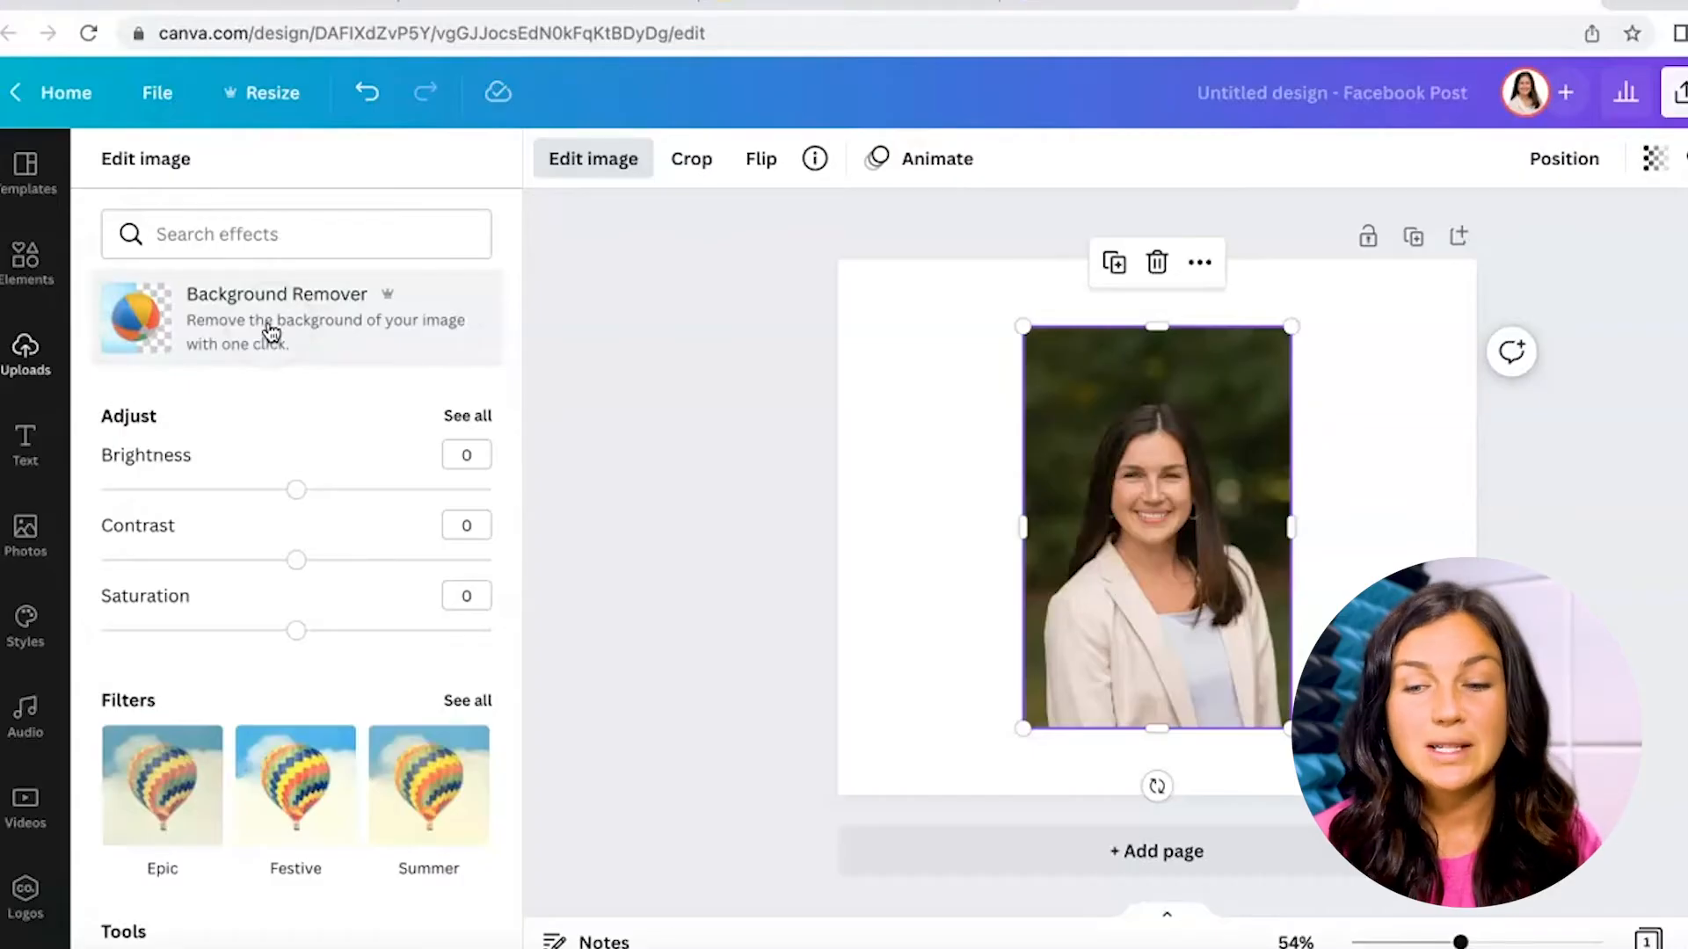
Remove the green background with Background Remover, try Restore and Erase brushes, and apply.
{"action": "left_click", "coordinate": [276, 318]}
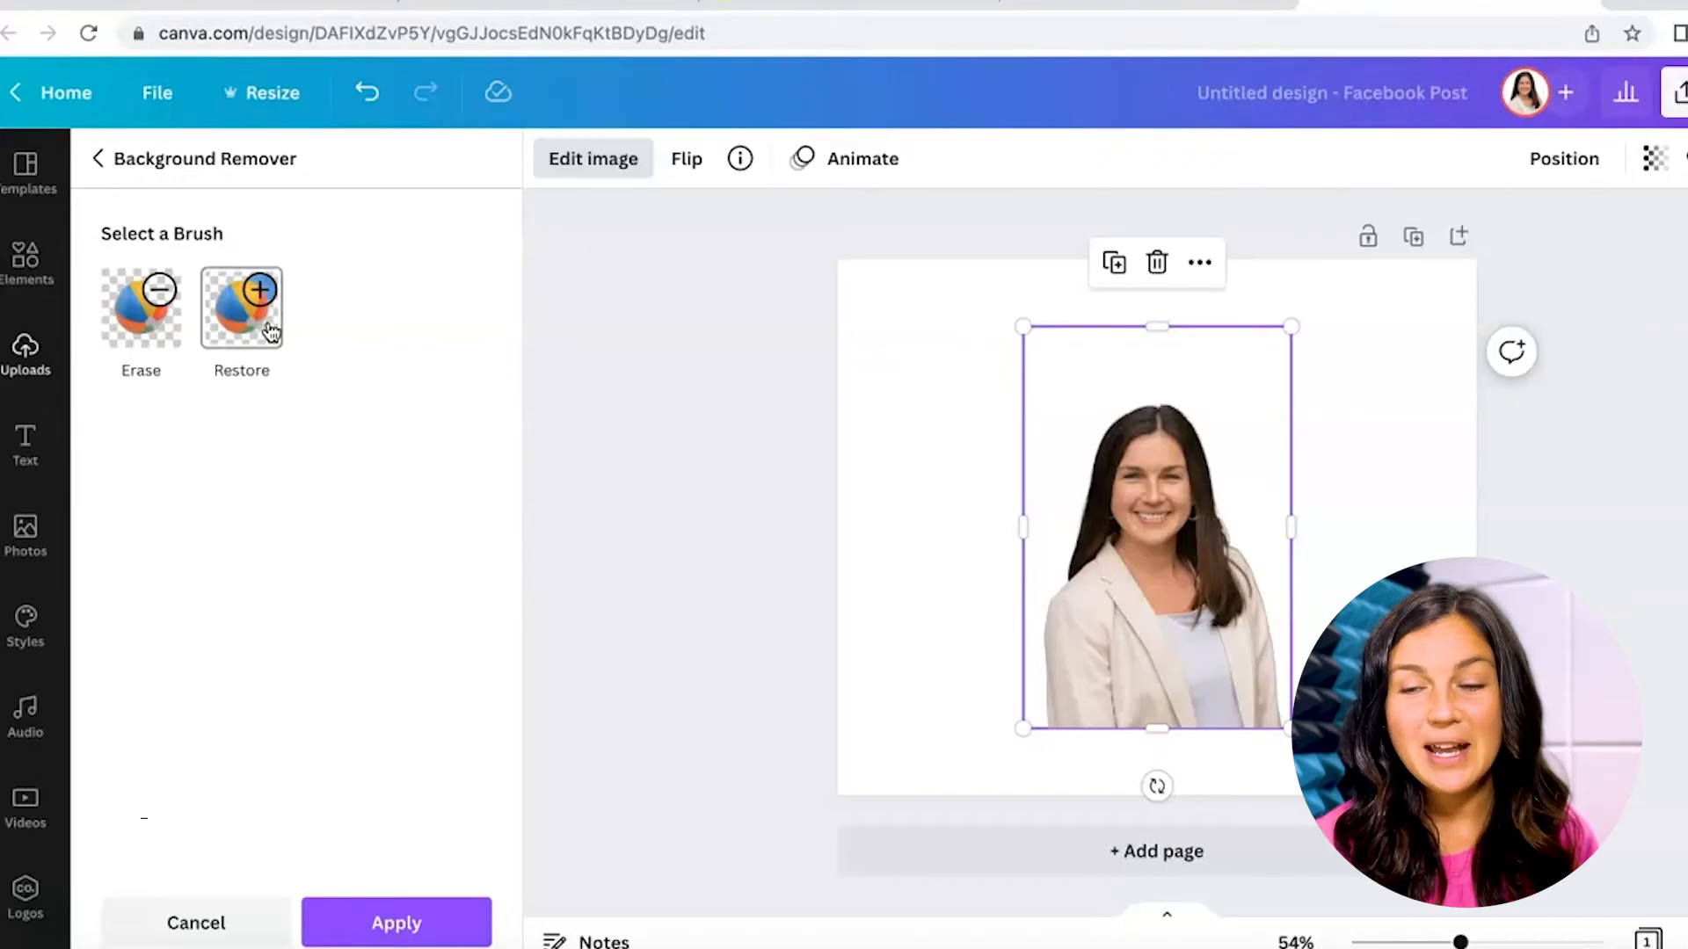
{"action": "left_click", "coordinate": [141, 313]}
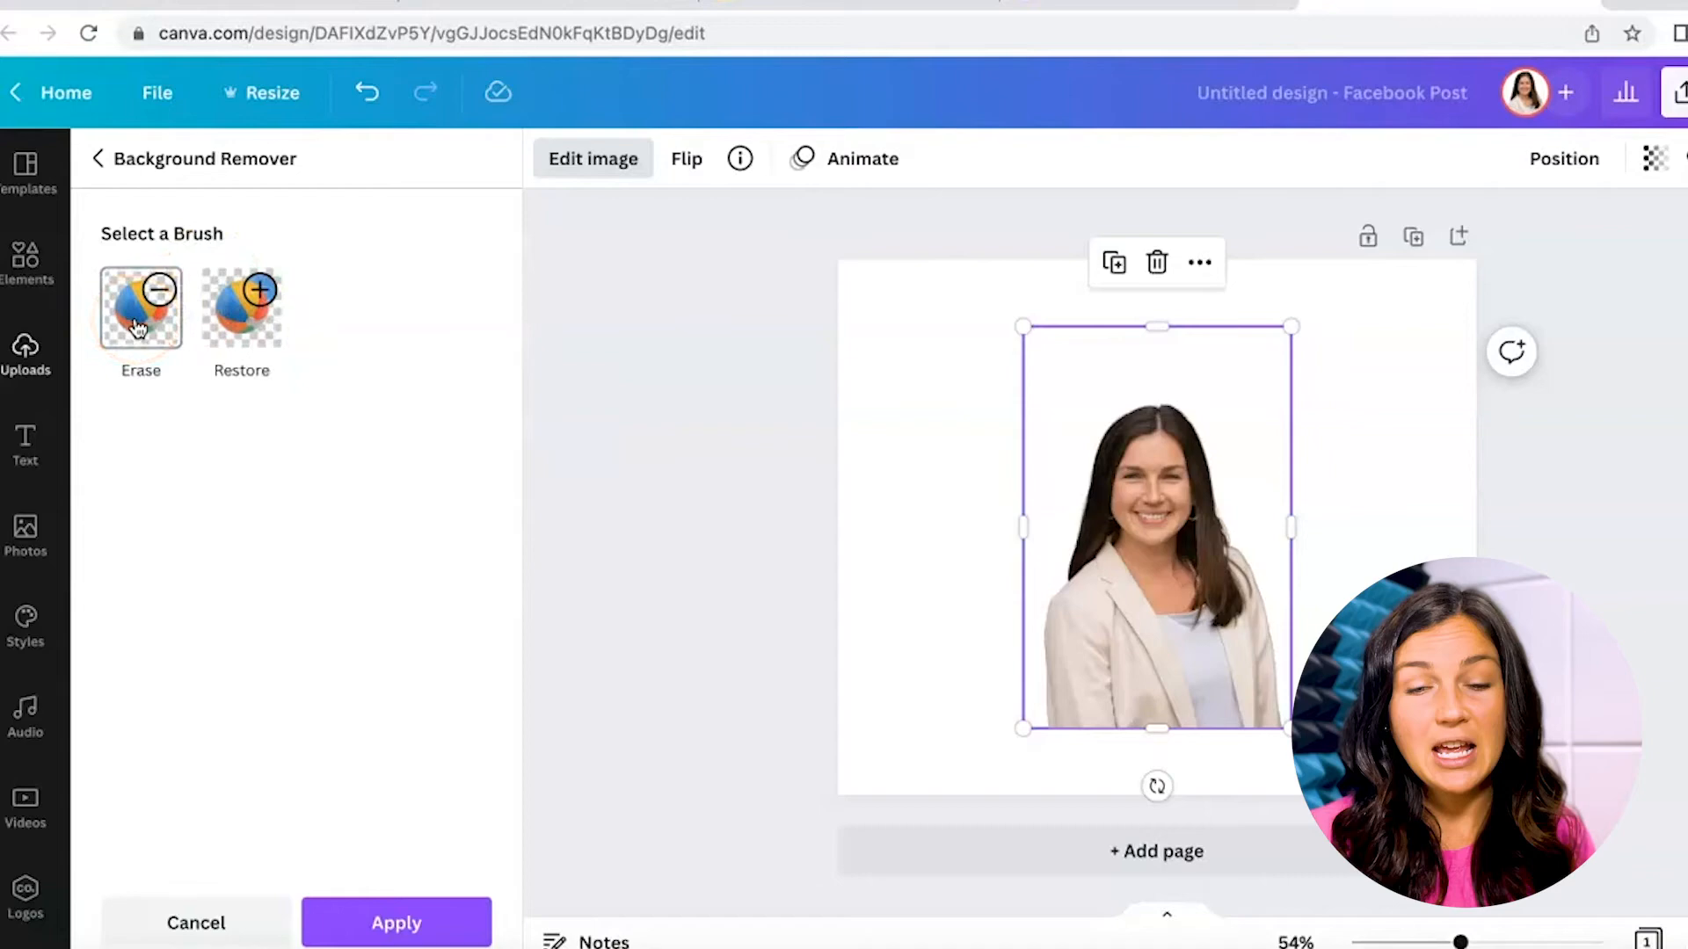
{"action": "left_click", "coordinate": [140, 313]}
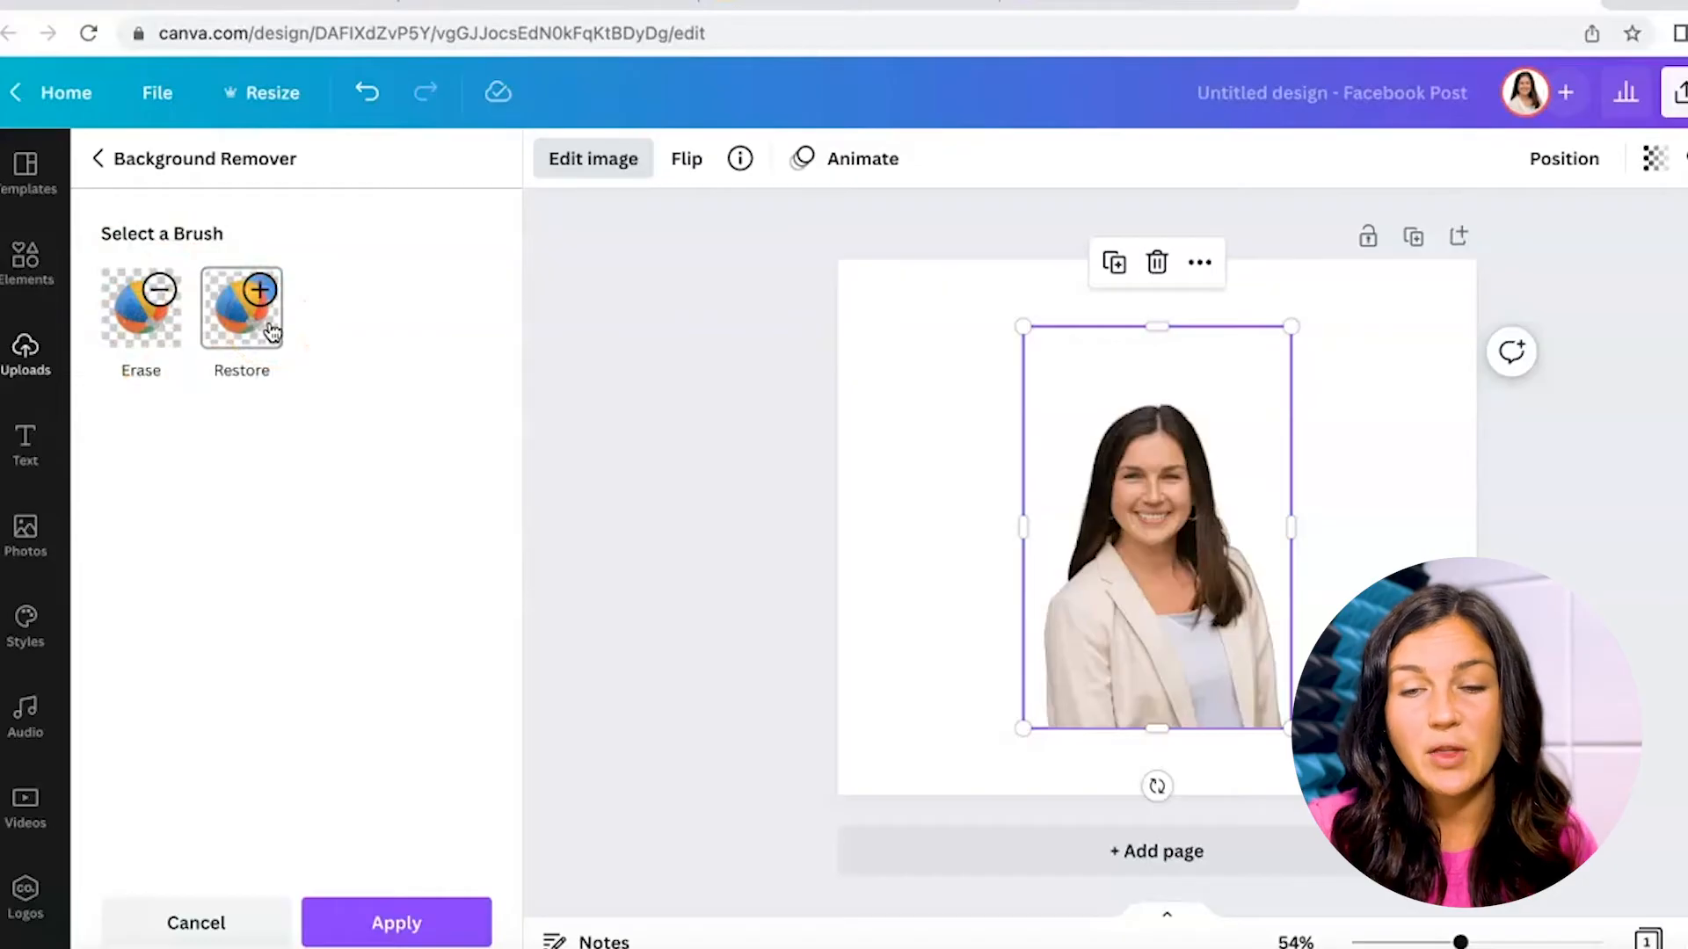
{"action": "left_click", "coordinate": [241, 313]}
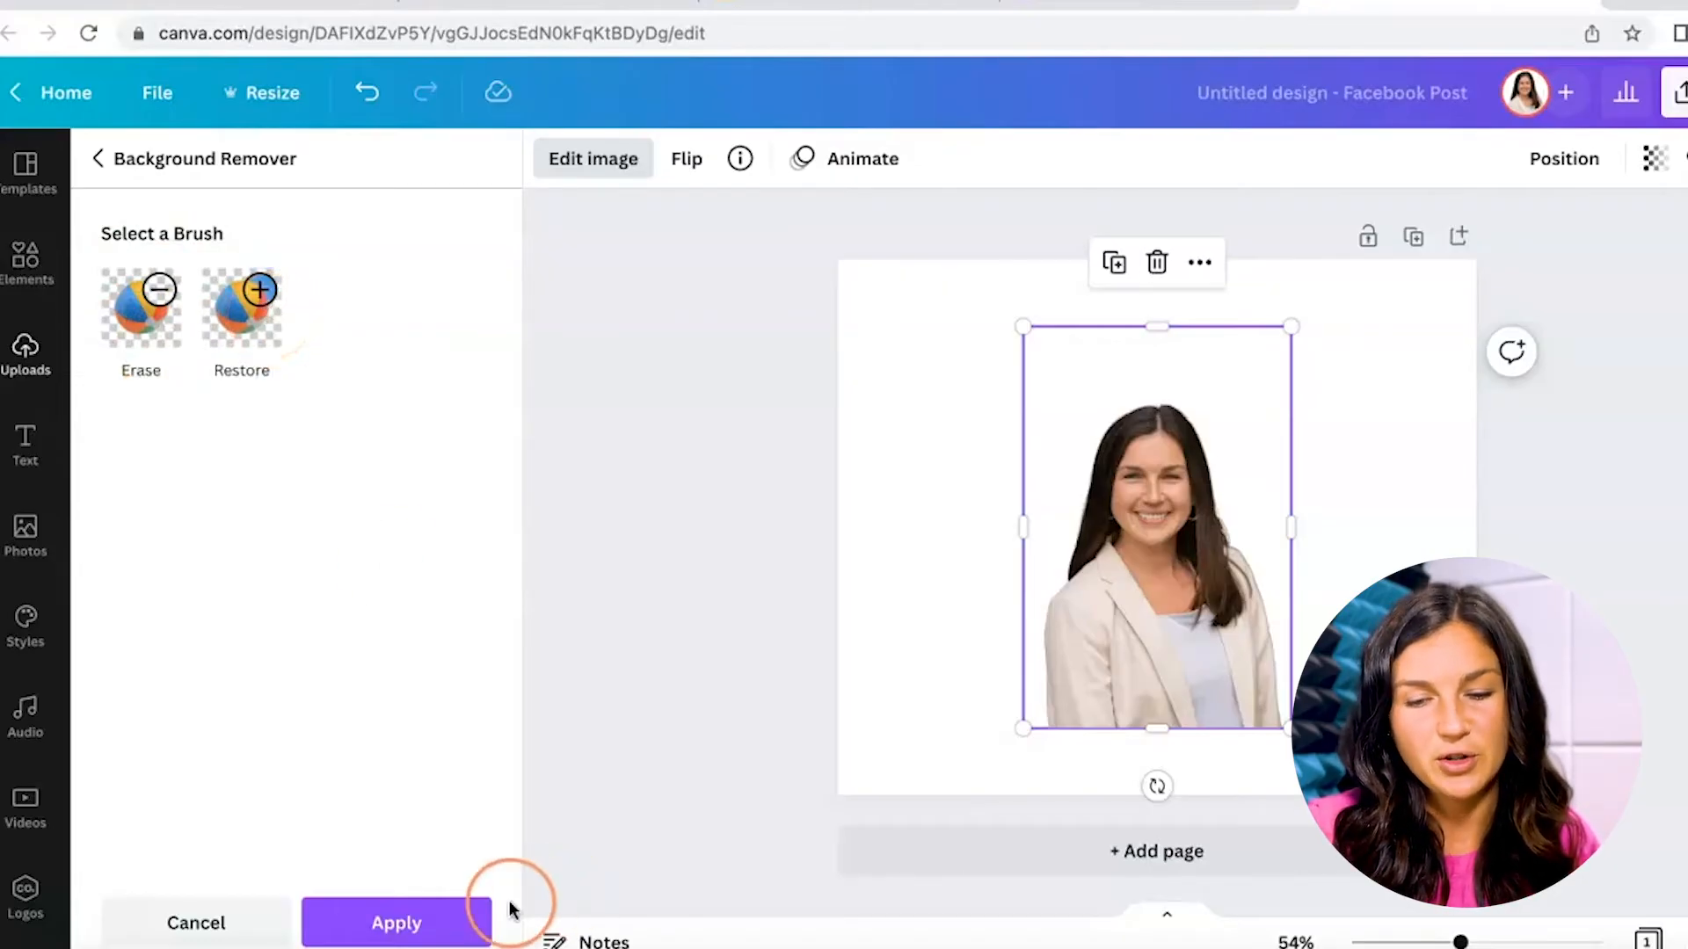
{"action": "left_click", "coordinate": [395, 923]}
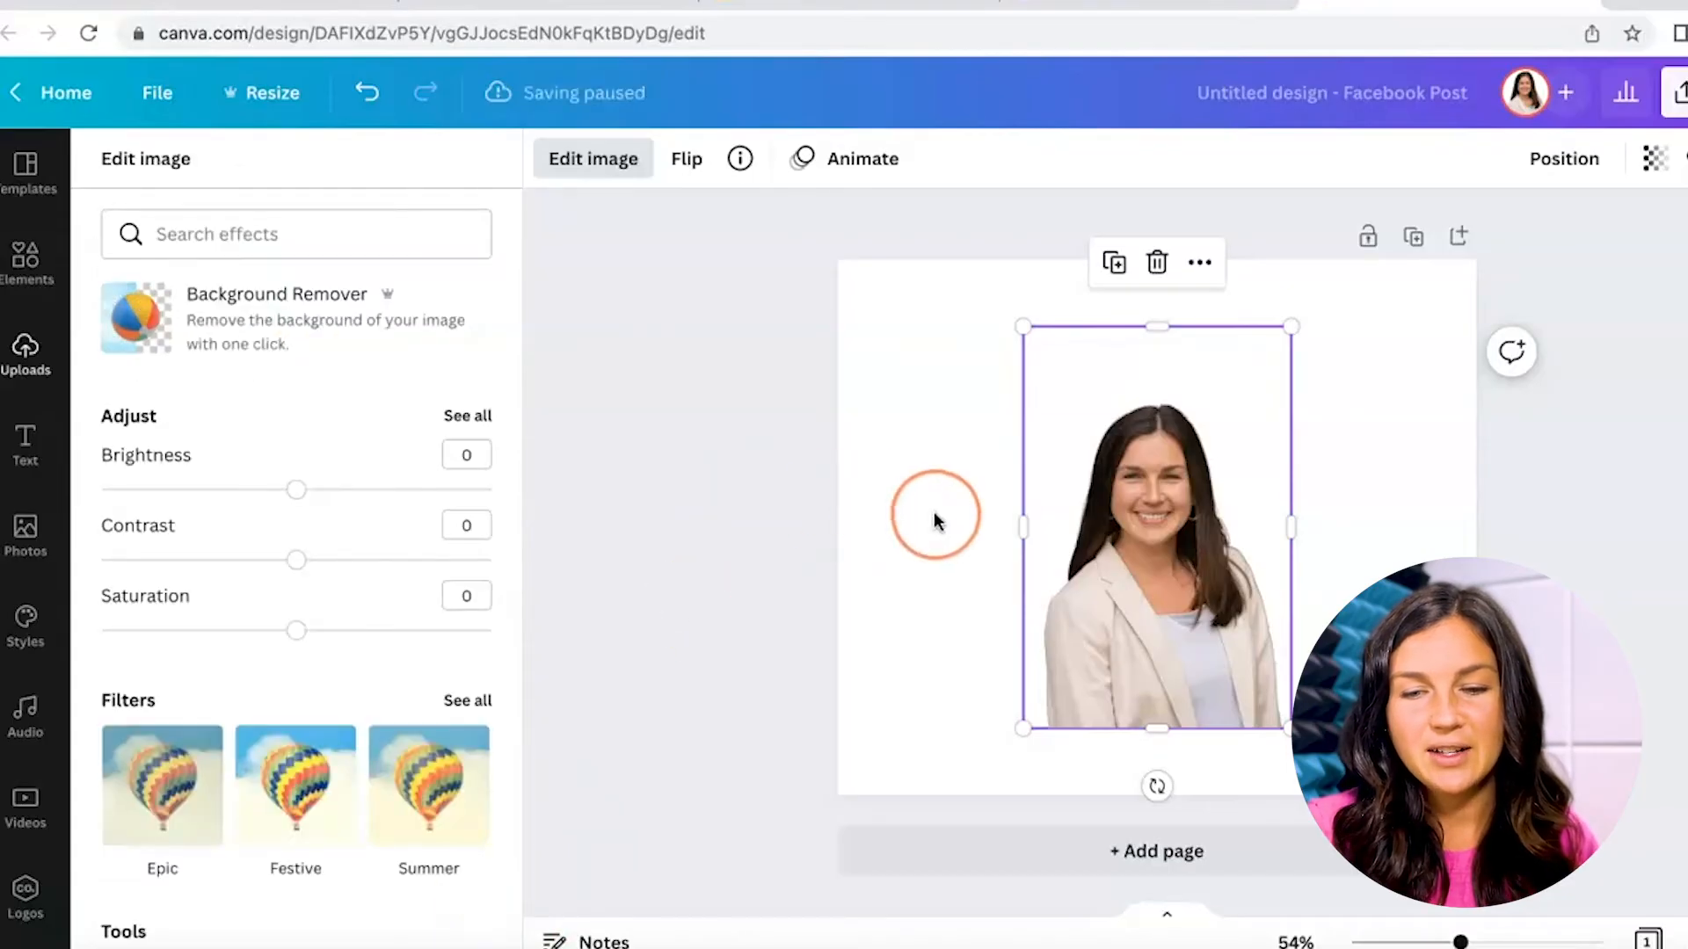